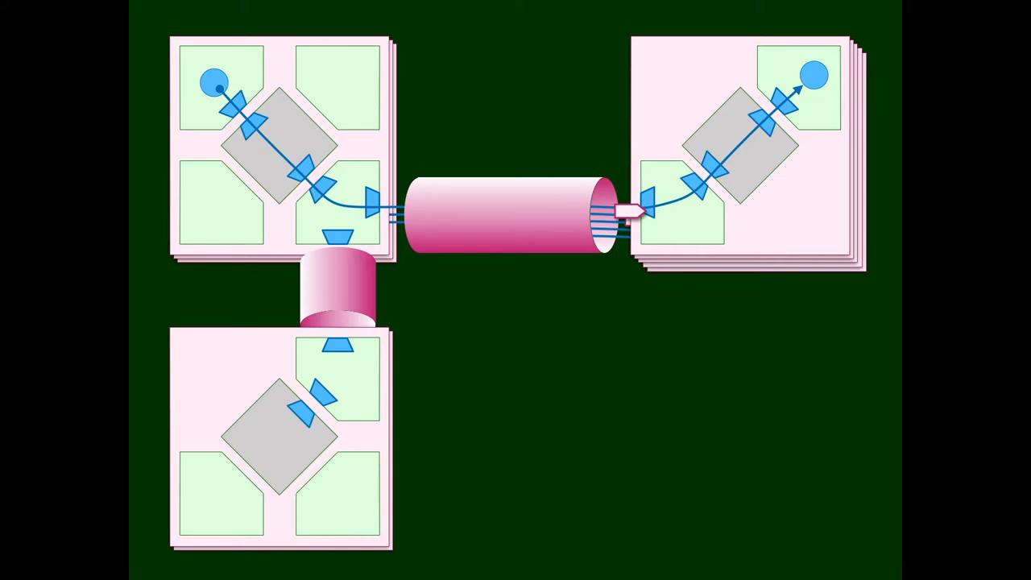
key("Right")
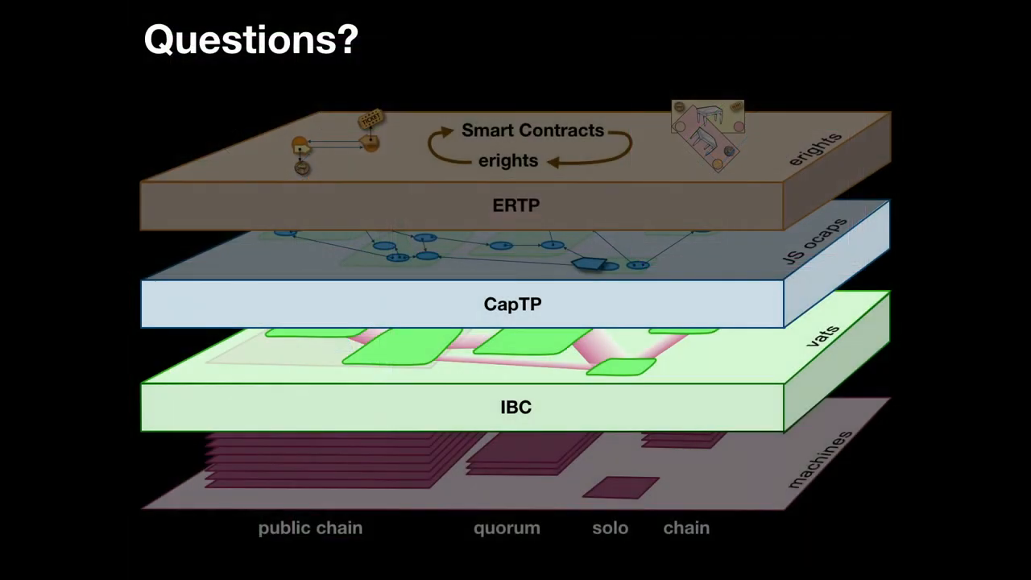